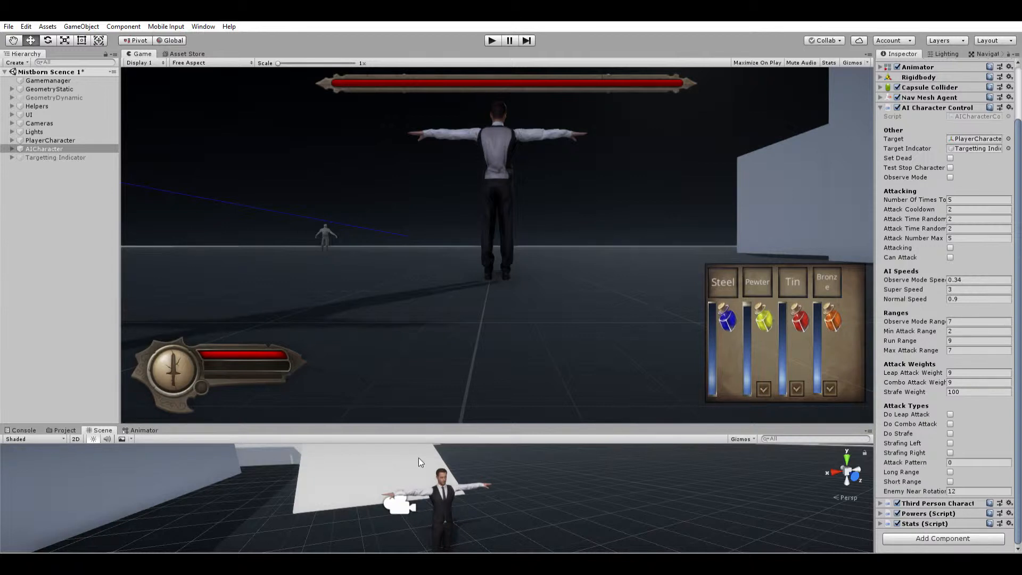
pyautogui.moveTo(515, 102)
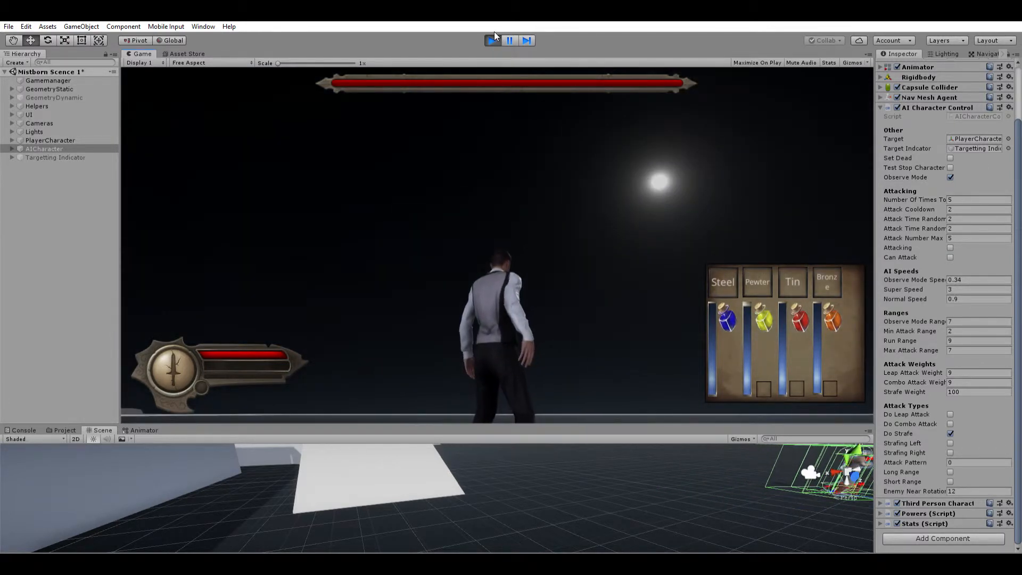
pyautogui.click(492, 41)
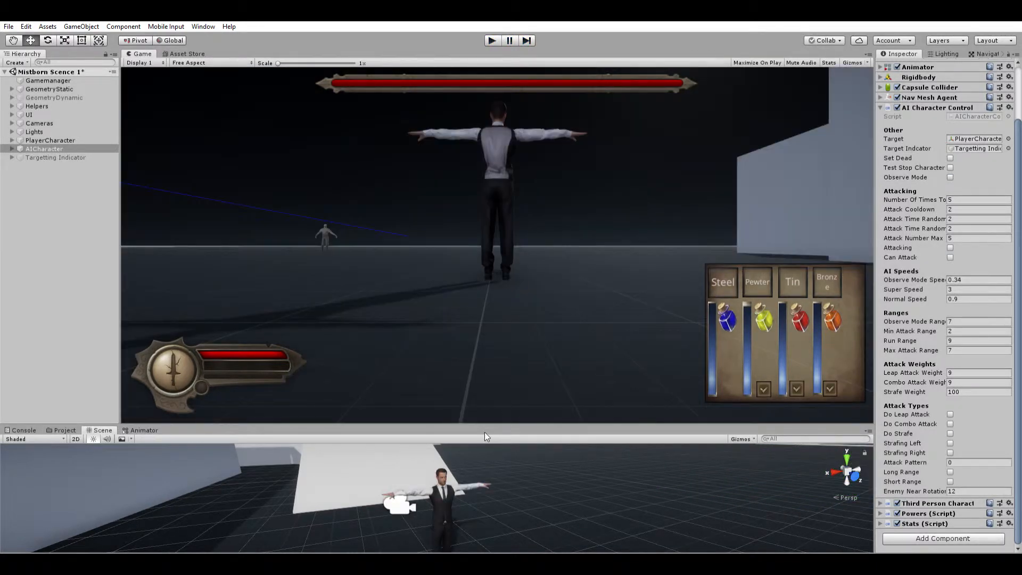